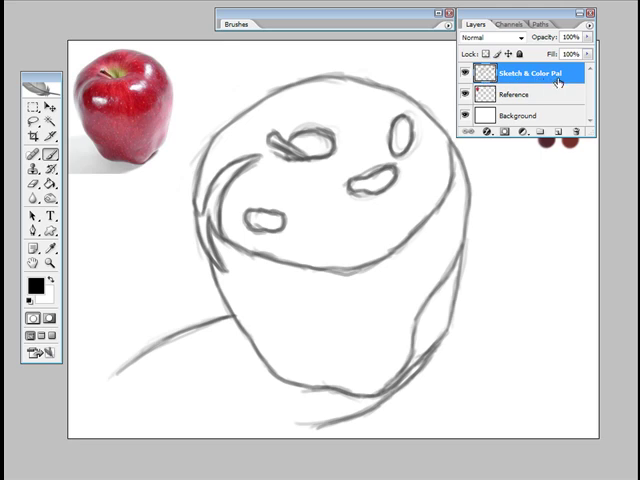
- Collapse the Layers panel to reveal the red, green and maroon S and P swatches
{"action": "left_click", "coordinate": [463, 72]}
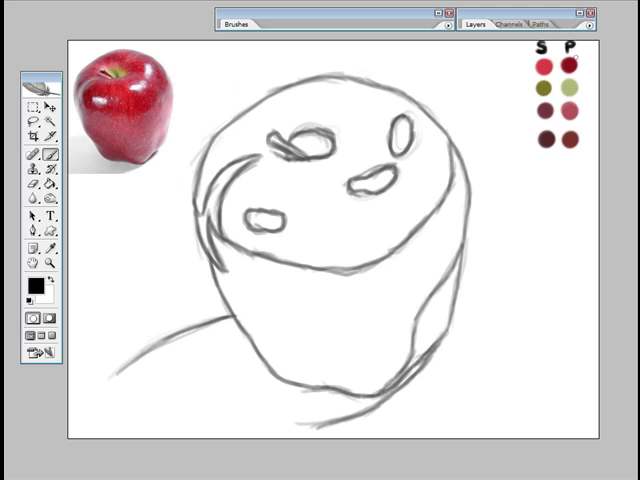
- Expand the Layers panel showing the sketch, reference and background layers
{"action": "left_click", "coordinate": [573, 90]}
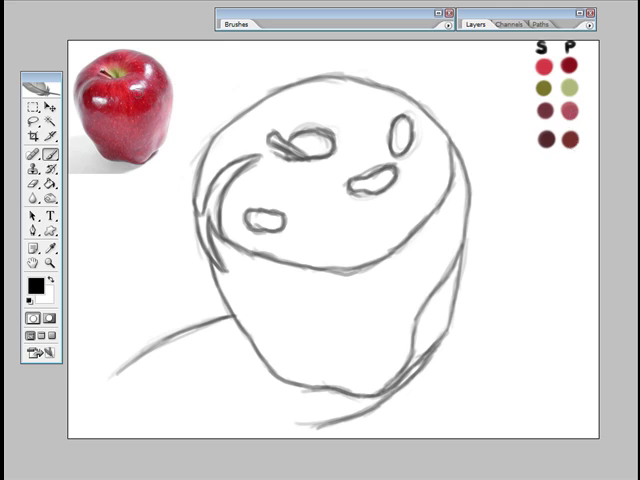
{"action": "left_click", "coordinate": [555, 140]}
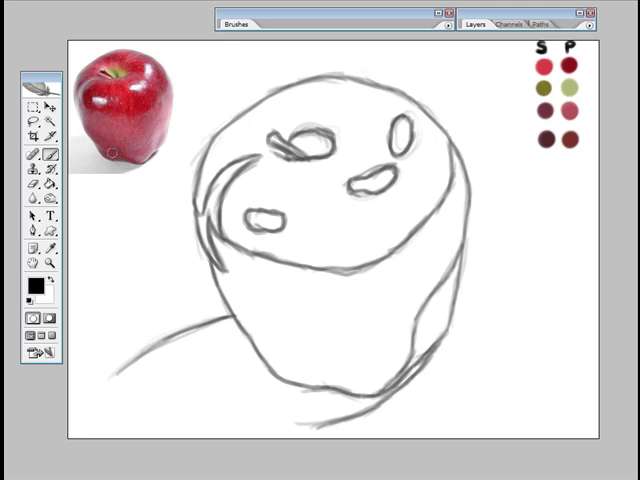
{"action": "left_click", "coordinate": [545, 140]}
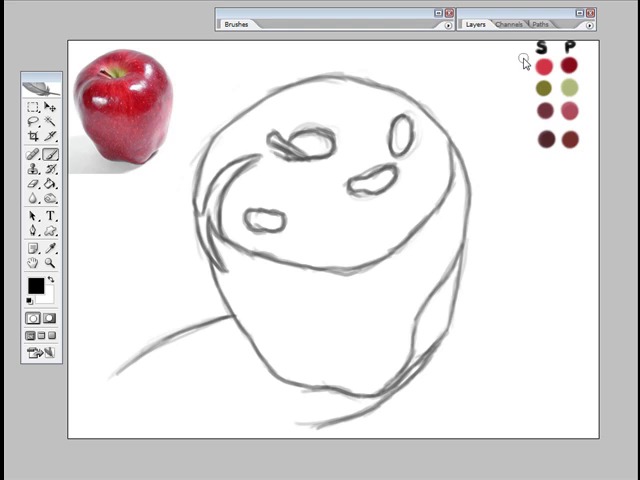
{"action": "mouse_move", "coordinate": [580, 18]}
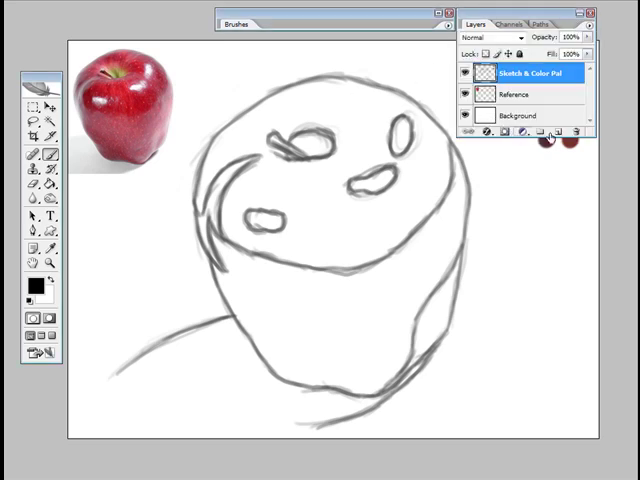
- Add a new layer above the sketch and name it 'Color'
{"action": "left_click", "coordinate": [562, 133]}
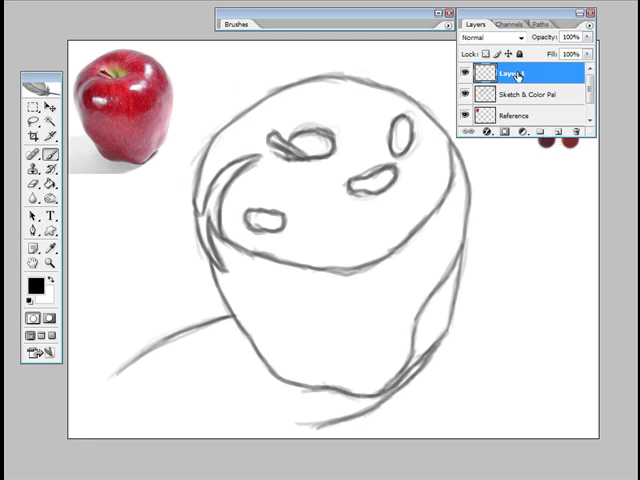
{"action": "double_click", "coordinate": [513, 73]}
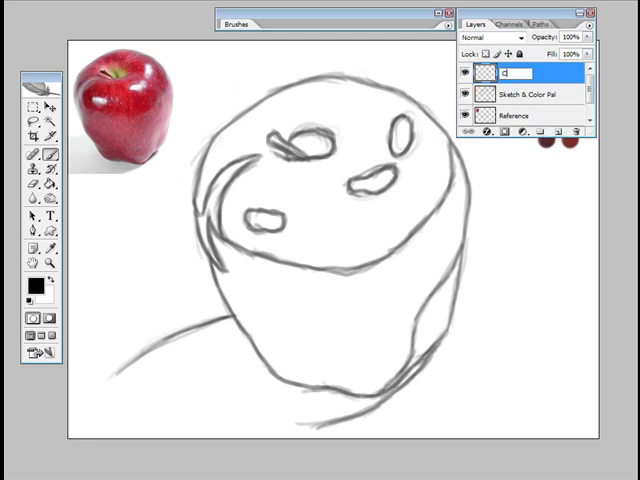
{"action": "type", "text": "Color"}
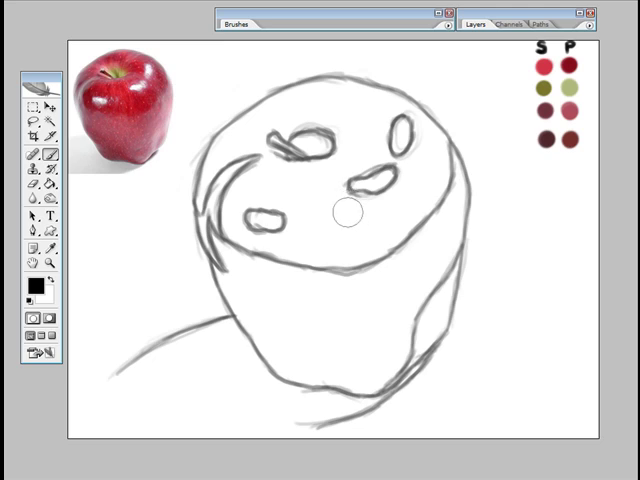
{"action": "mouse_move", "coordinate": [70, 52]}
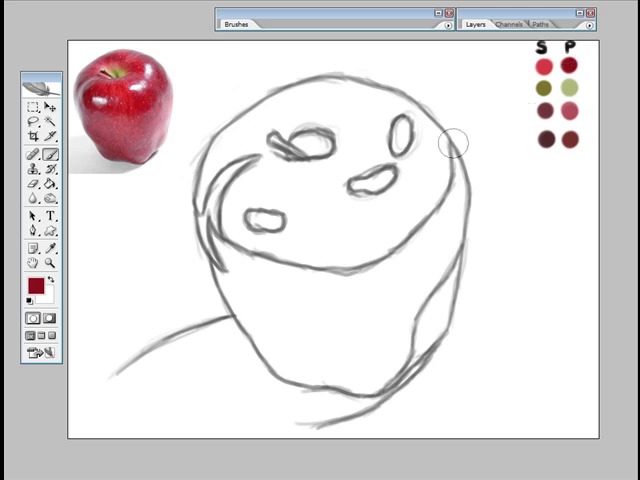
{"action": "mouse_move", "coordinate": [460, 37]}
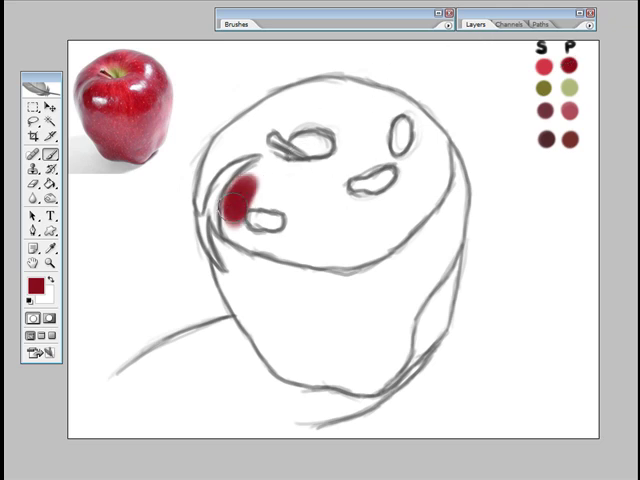
- Paint dark red over the apple's left side, top and upper right, leaving highlights white
{"action": "left_click_drag", "start_coordinate": [235, 195], "coordinate": [290, 245]}
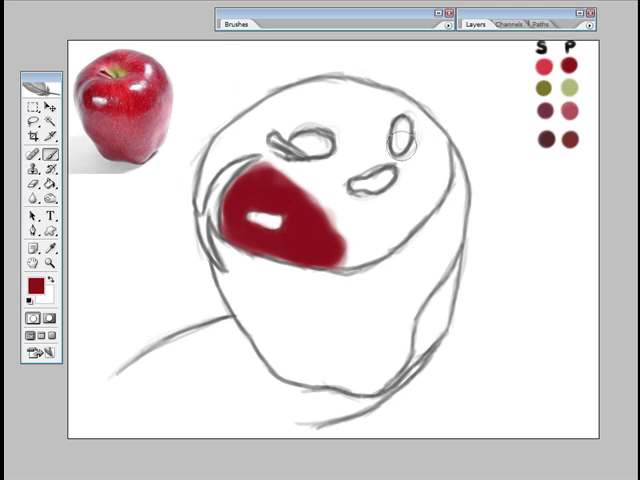
{"action": "left_click", "coordinate": [415, 205]}
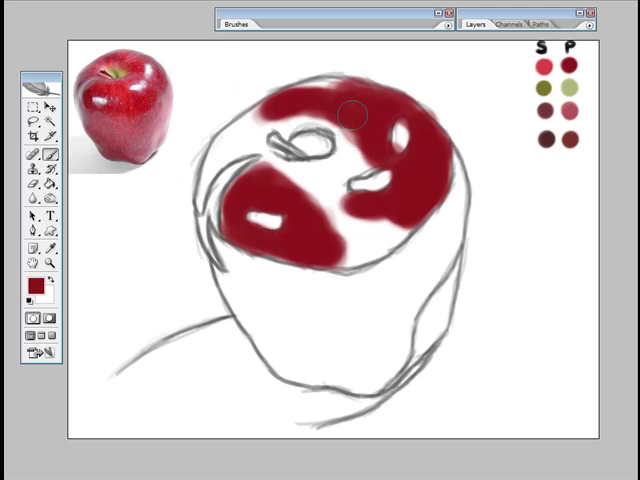
{"action": "left_click_drag", "start_coordinate": [353, 113], "coordinate": [410, 222]}
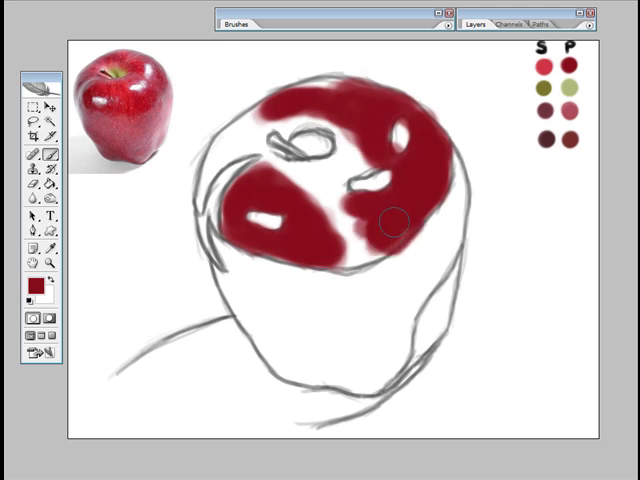
{"action": "mouse_move", "coordinate": [418, 207]}
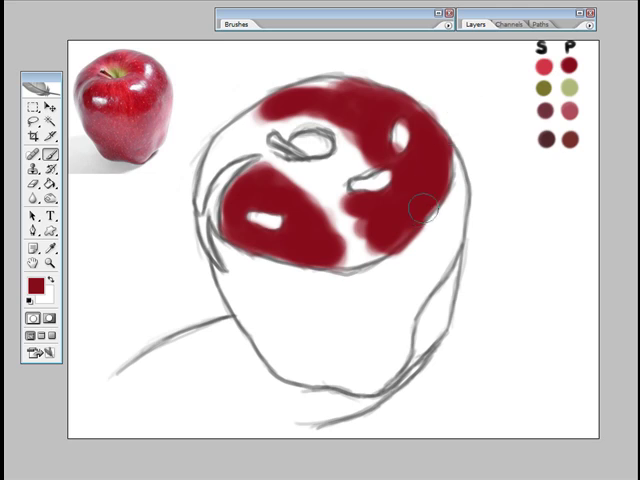
{"action": "mouse_move", "coordinate": [470, 163]}
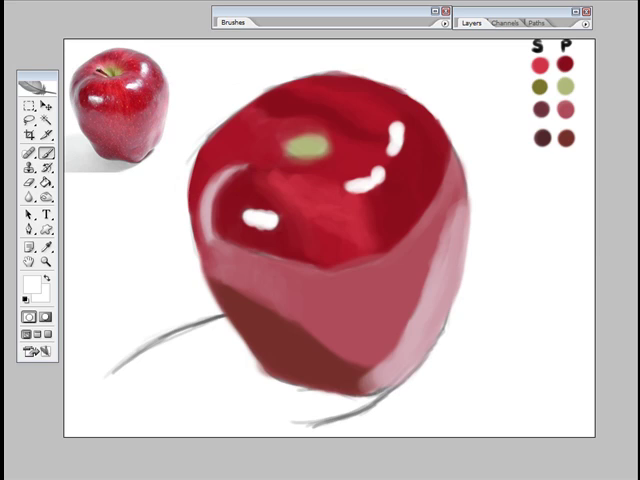
{"action": "mouse_move", "coordinate": [335, 222]}
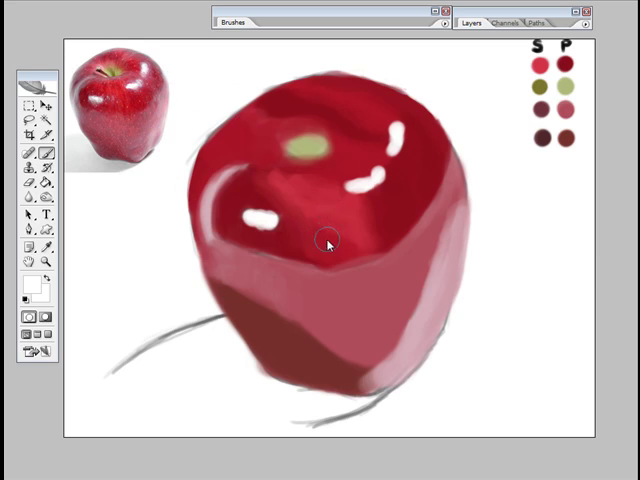
{"action": "mouse_move", "coordinate": [318, 232]}
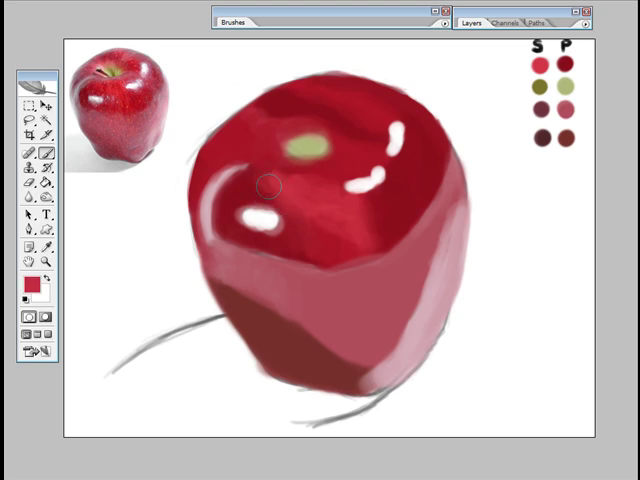
{"action": "mouse_move", "coordinate": [252, 192]}
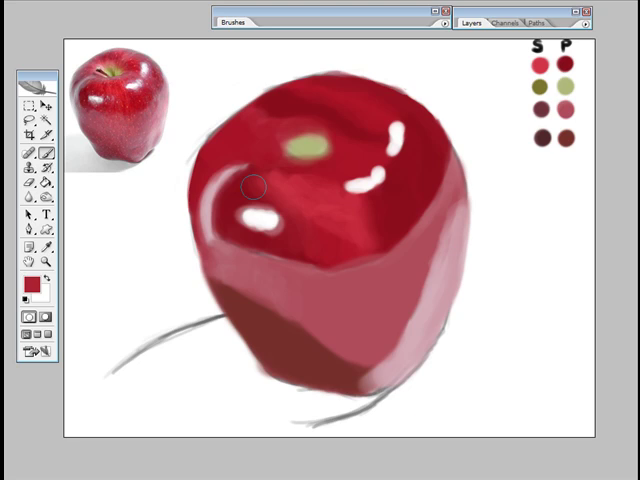